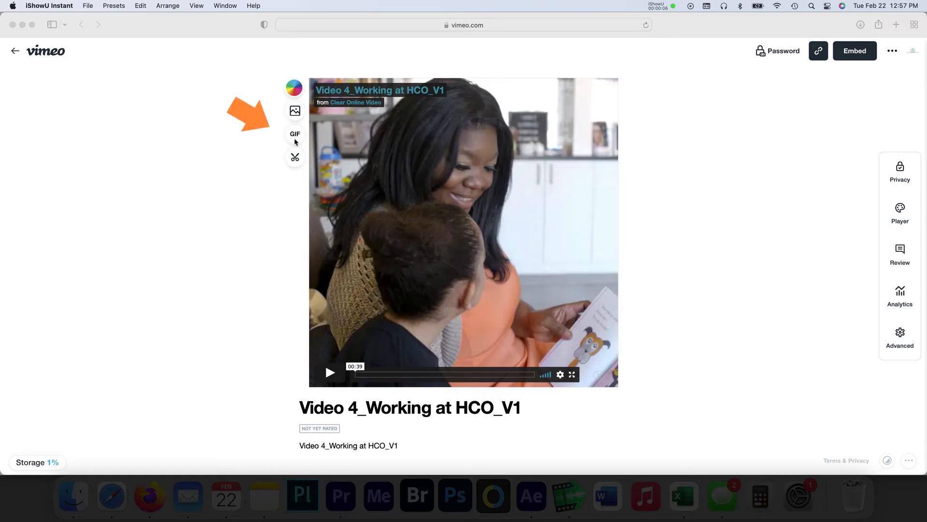
Open Vimeo's GIF tool for the Video 4_Working at HCO_V1 video.
left_click(294, 133)
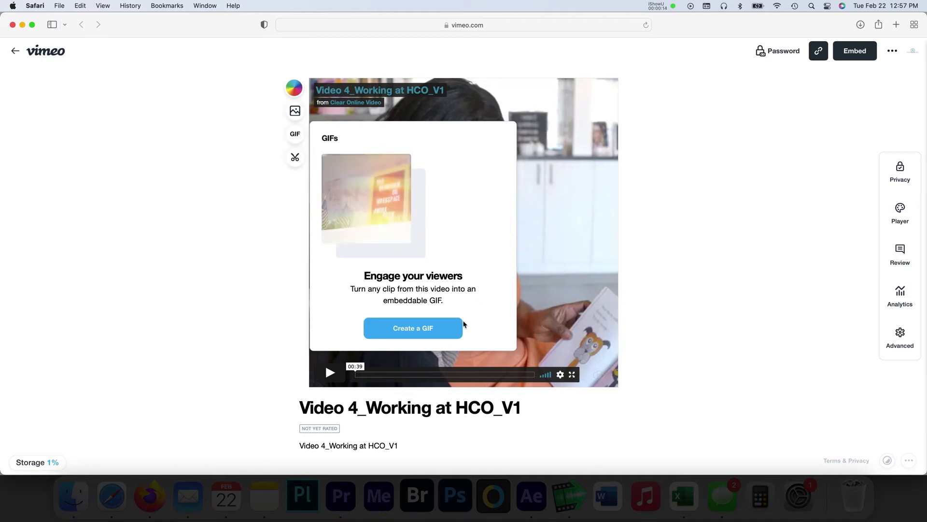
Set the GIF loop to run from 00:01 to 00:05 on the timeline.
left_click(413, 327)
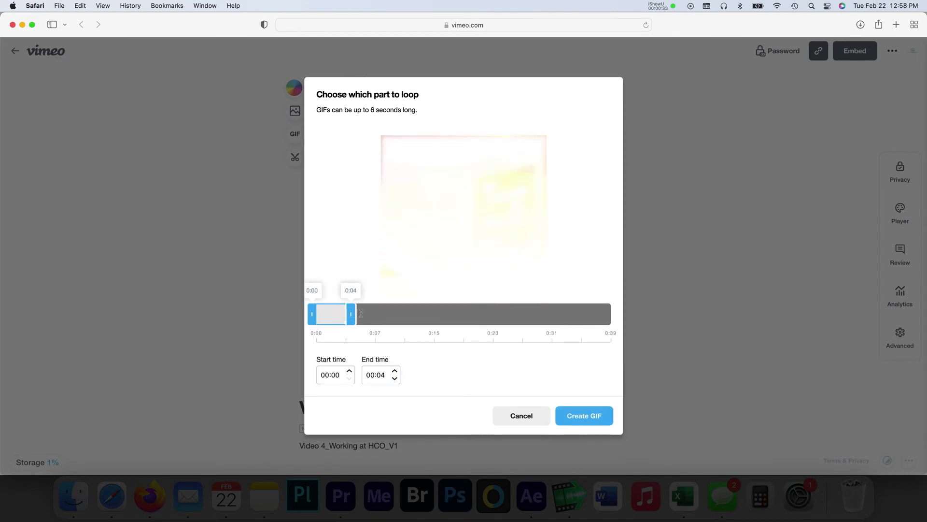
left_click_drag(330, 313, 368, 314)
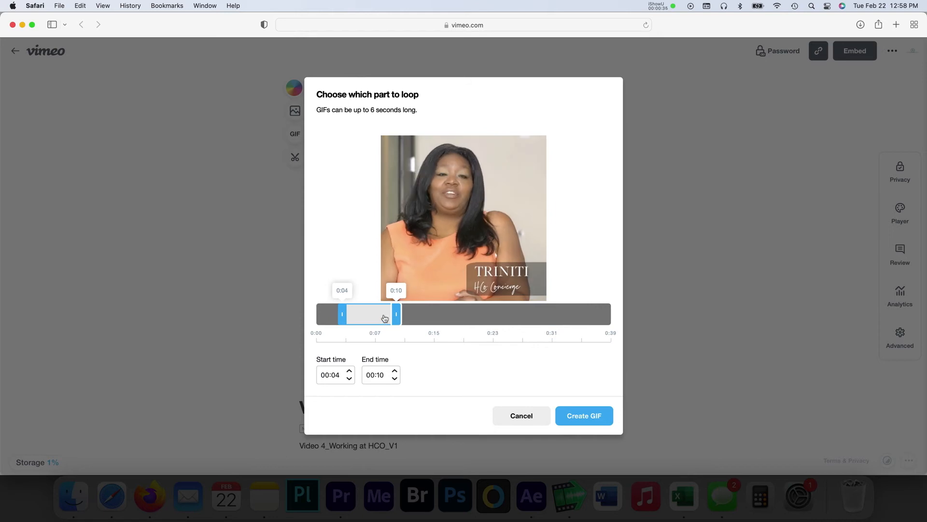
left_click_drag(368, 314, 346, 314)
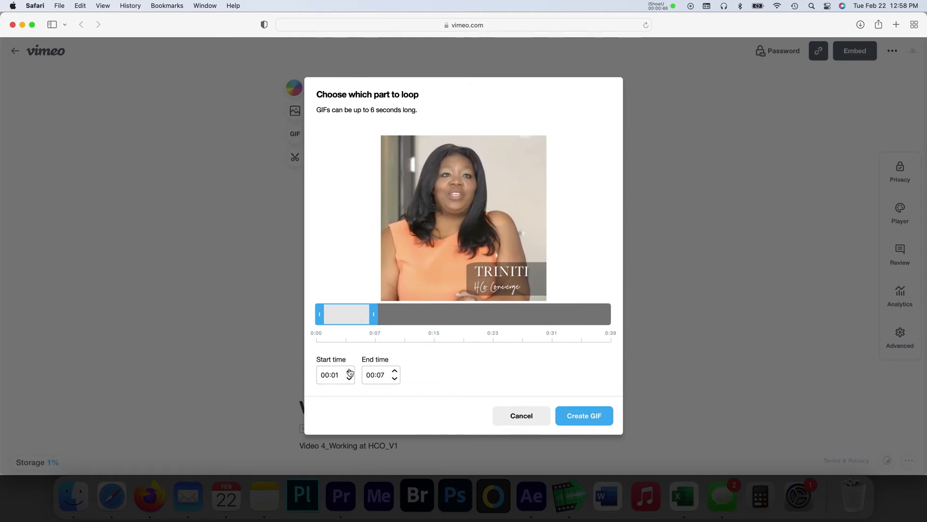
left_click(348, 371)
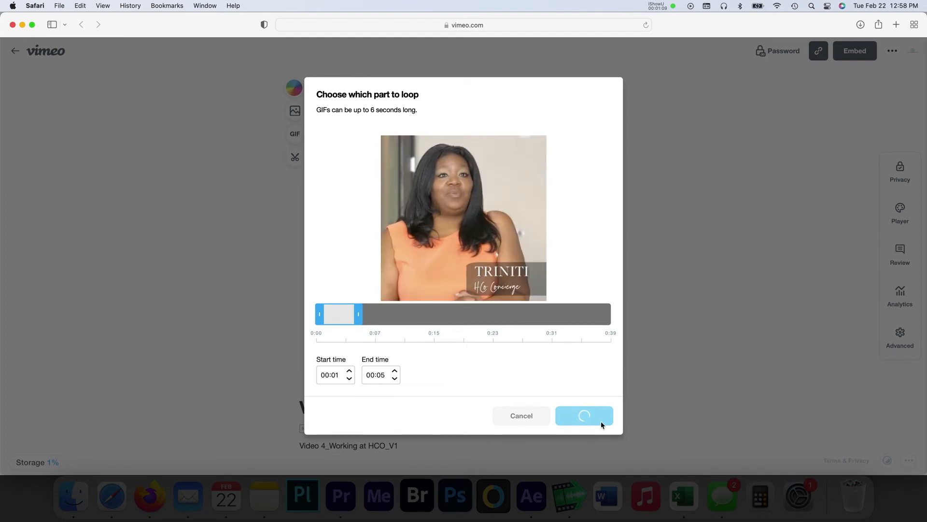
Generate the 4-second GIF and show its Share options in the GIFs list.
left_click(584, 416)
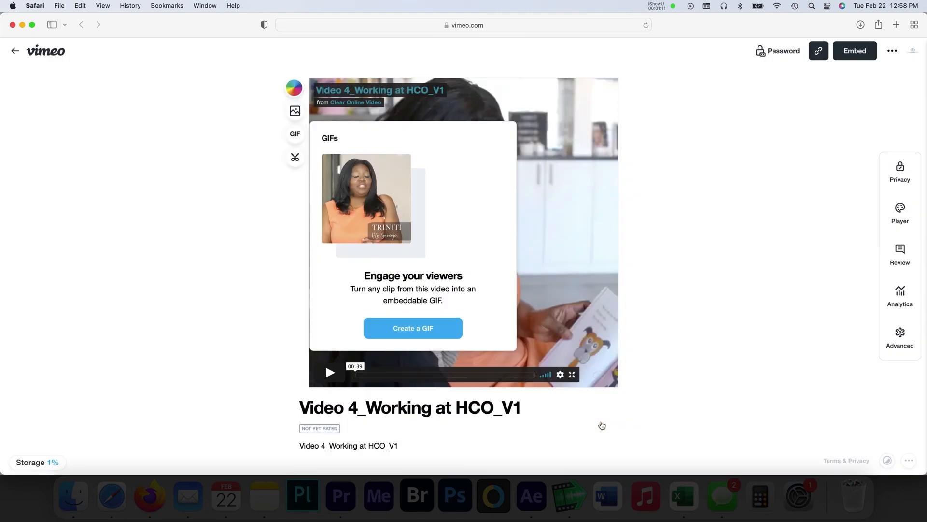
left_click(413, 327)
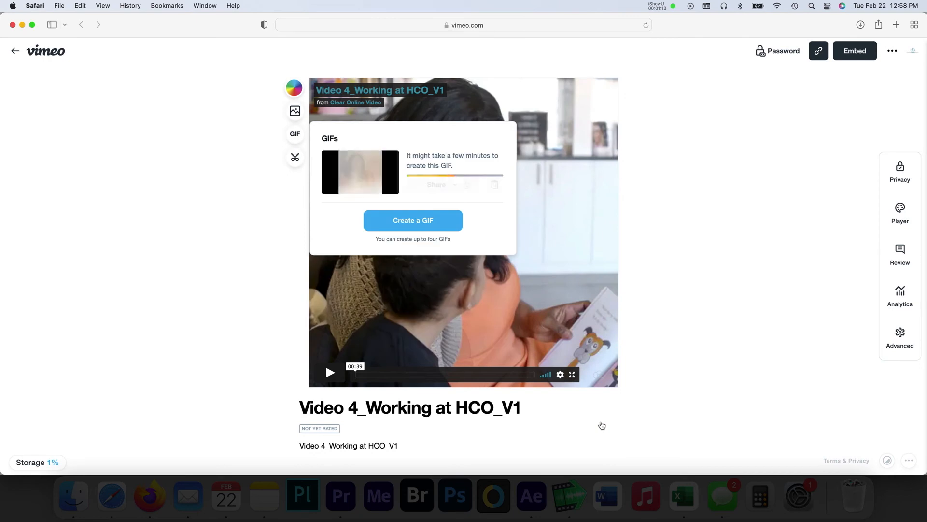
left_click(442, 184)
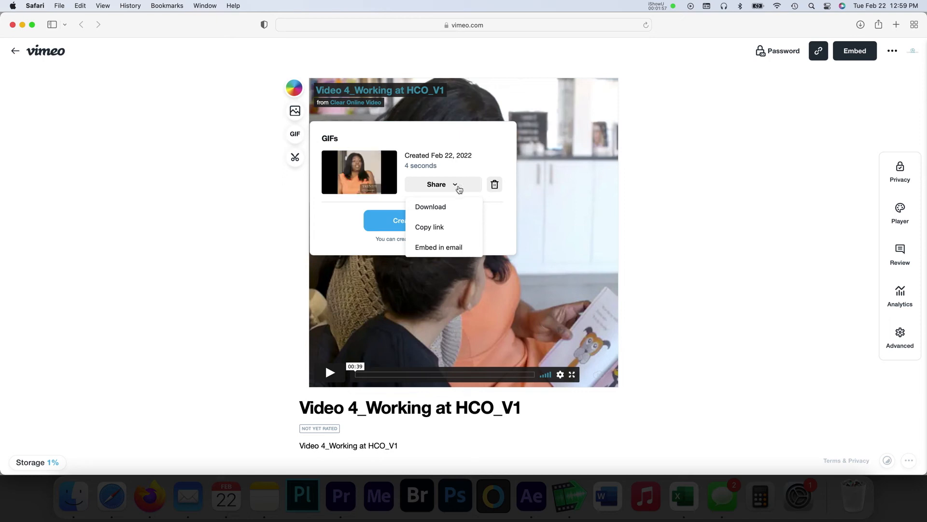
Download the Large 540×540 GIF from the Share menu.
left_click(431, 206)
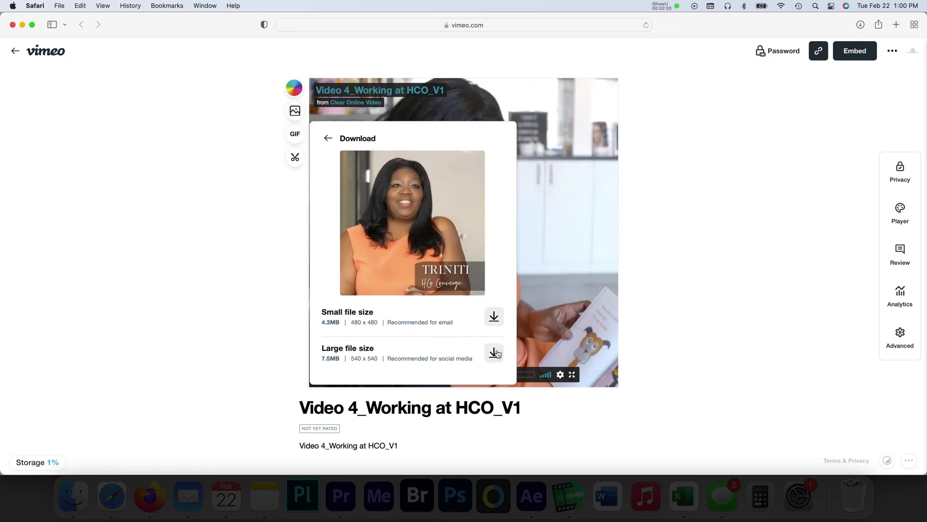
left_click(493, 353)
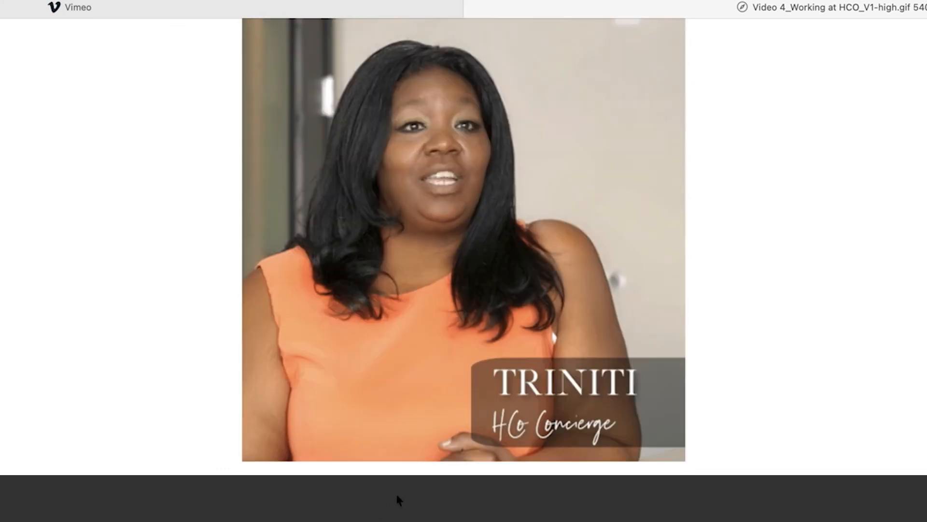